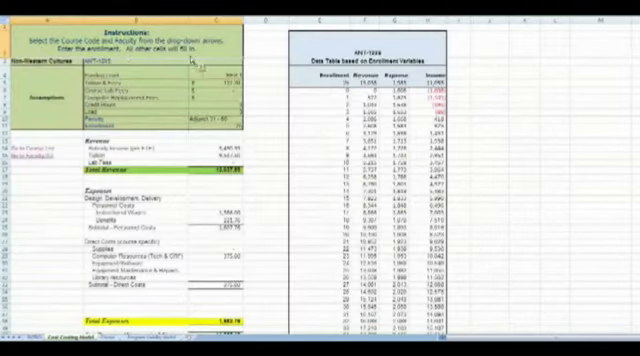
Step: Switch to the adjunct versus full-time per-student comparison sheet
left_click(228, 68)
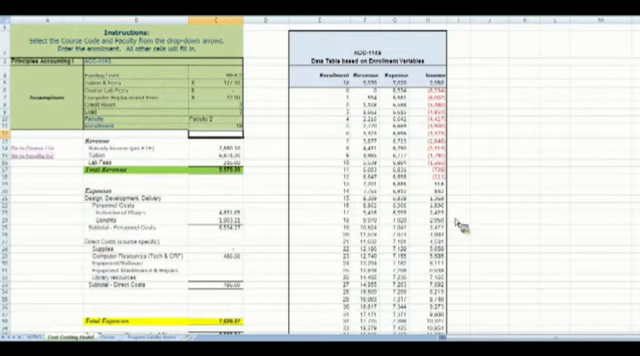
mouse_move(350, 192)
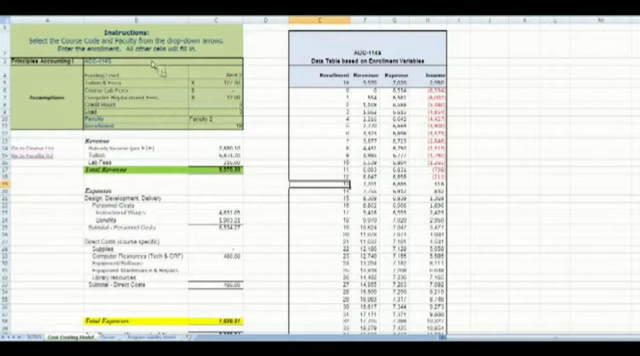
mouse_move(60, 220)
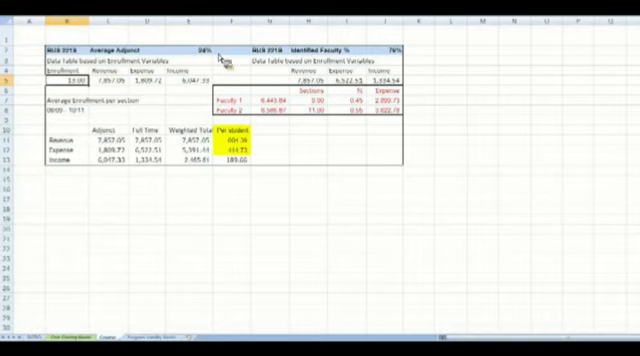
mouse_move(178, 48)
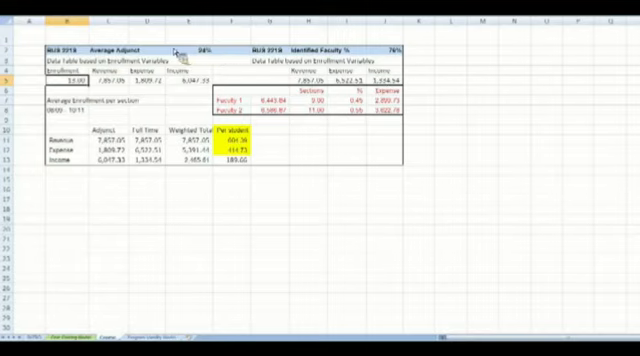
mouse_move(210, 62)
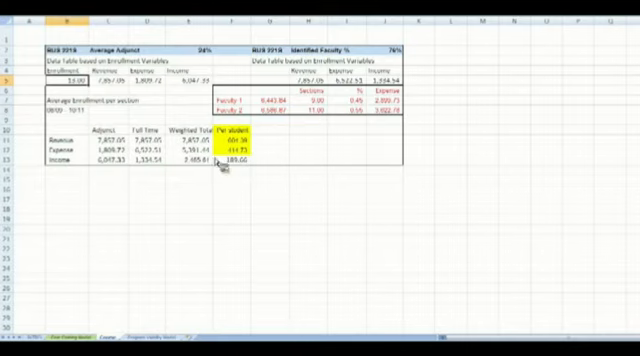
mouse_move(256, 160)
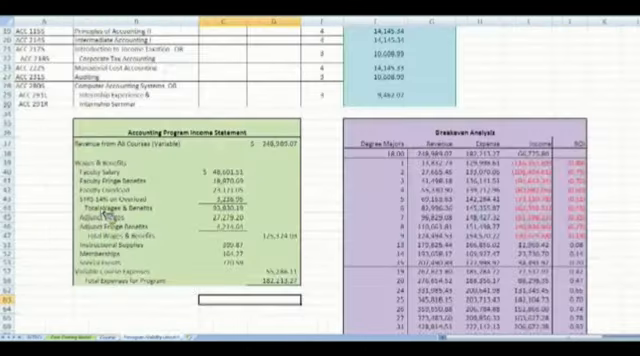
Step: Scroll up to the Accounting program course list at the top of the sheet
scroll("up", 3)
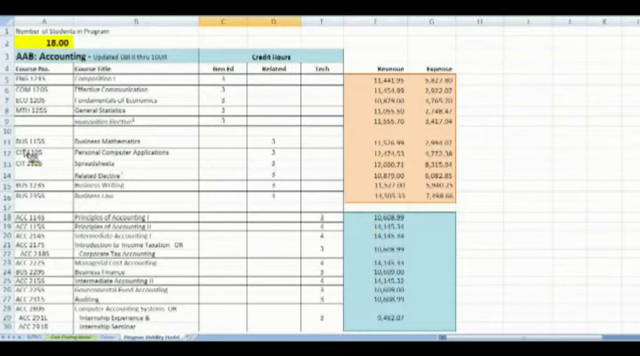
scroll("down", 3)
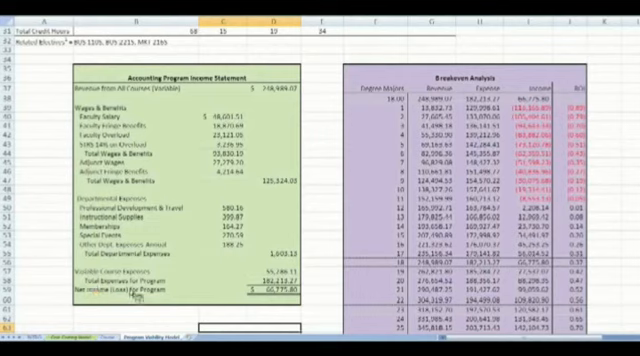
mouse_move(310, 260)
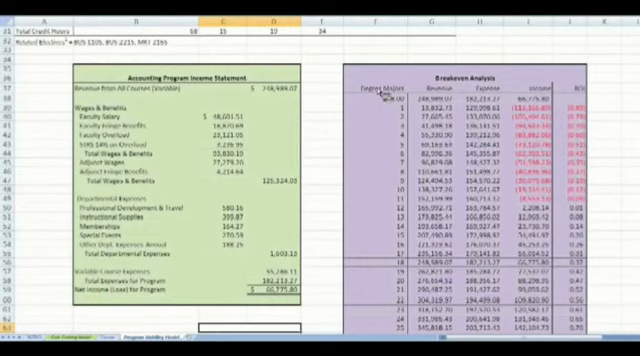
mouse_move(540, 140)
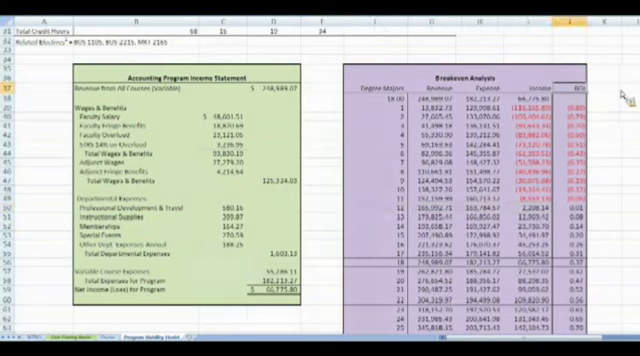
scroll("down", 3)
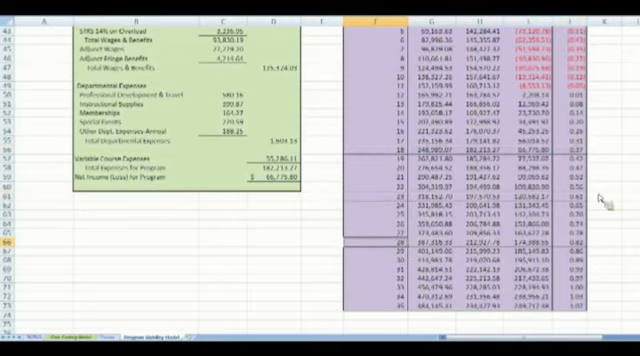
mouse_move(600, 250)
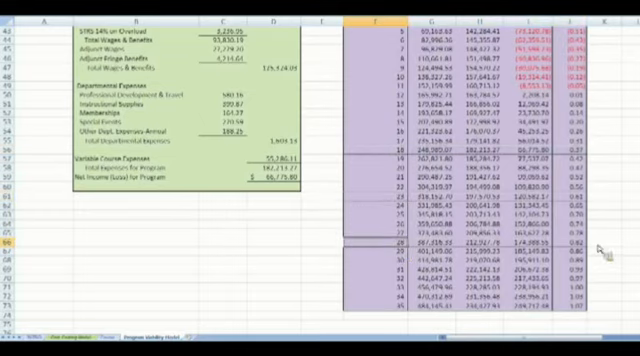